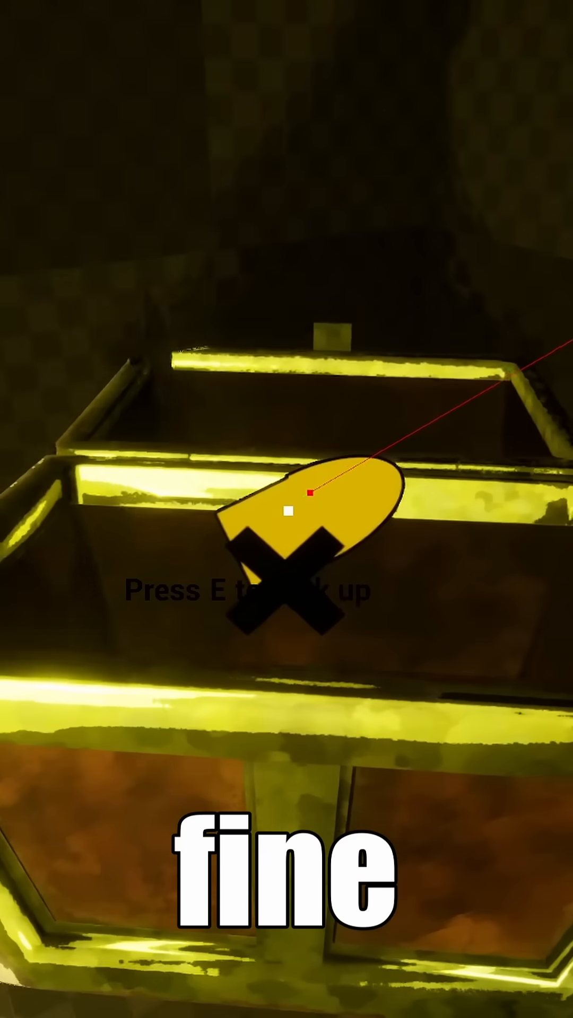
key("e")
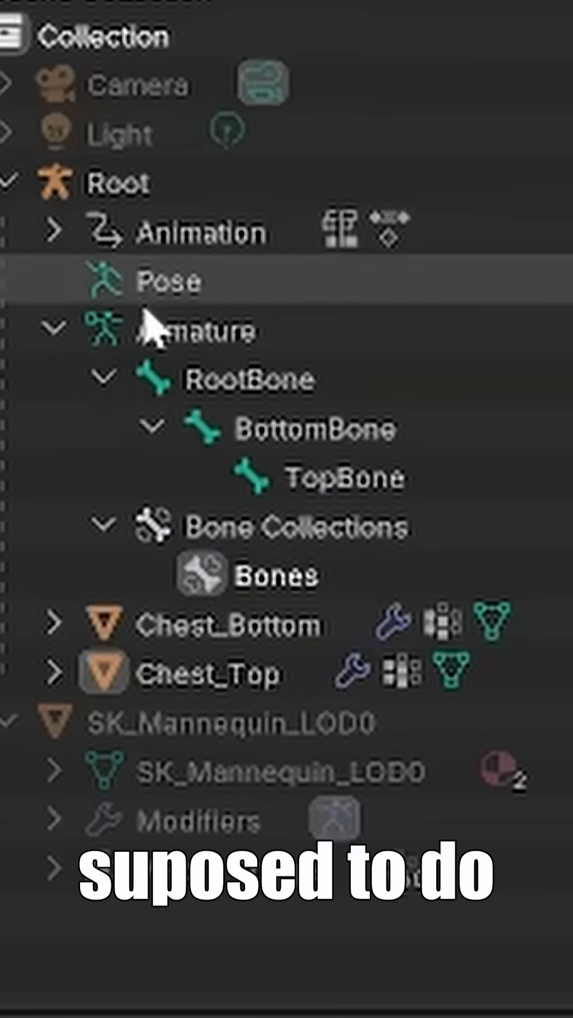
mouse_move(79, 920)
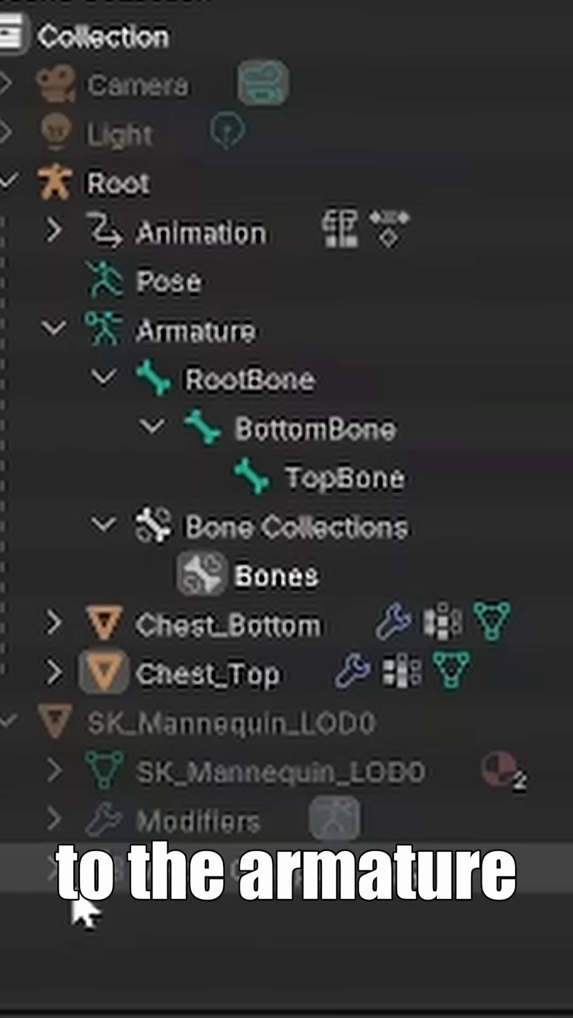